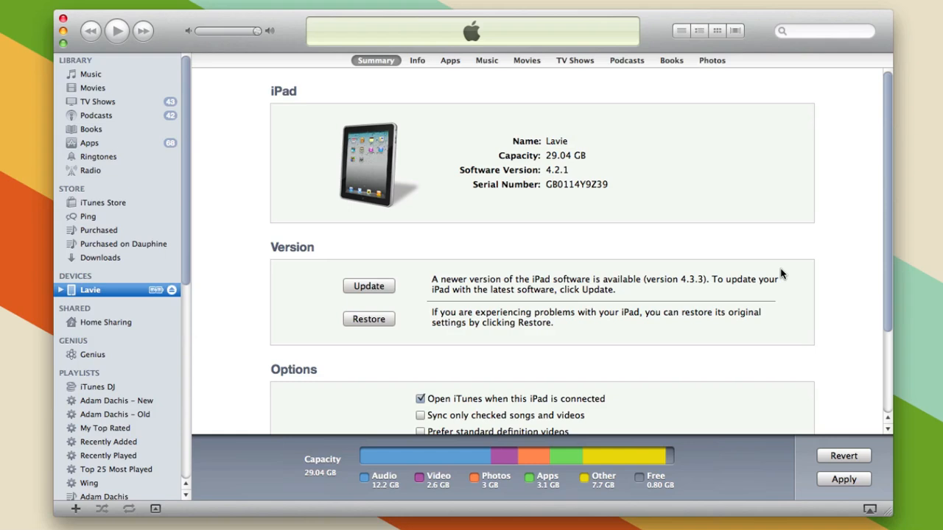
mouse_move(252, 249)
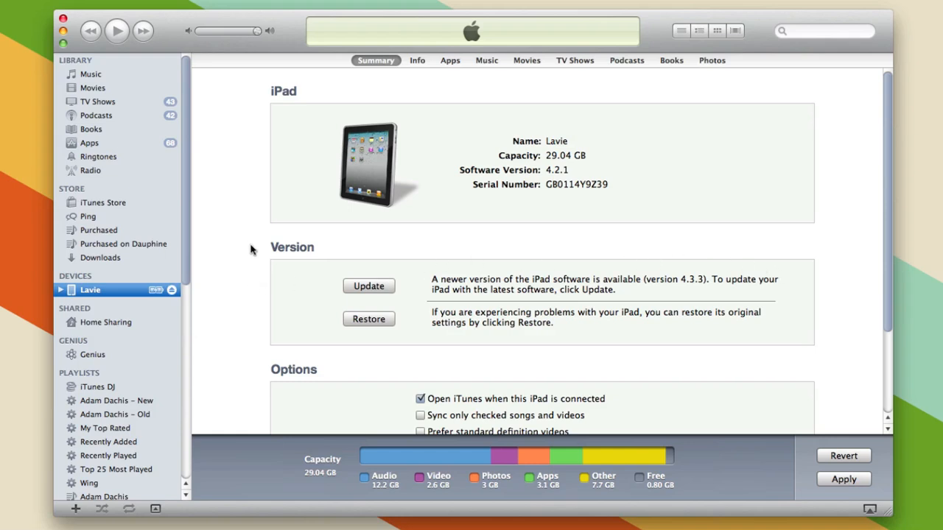
mouse_move(245, 267)
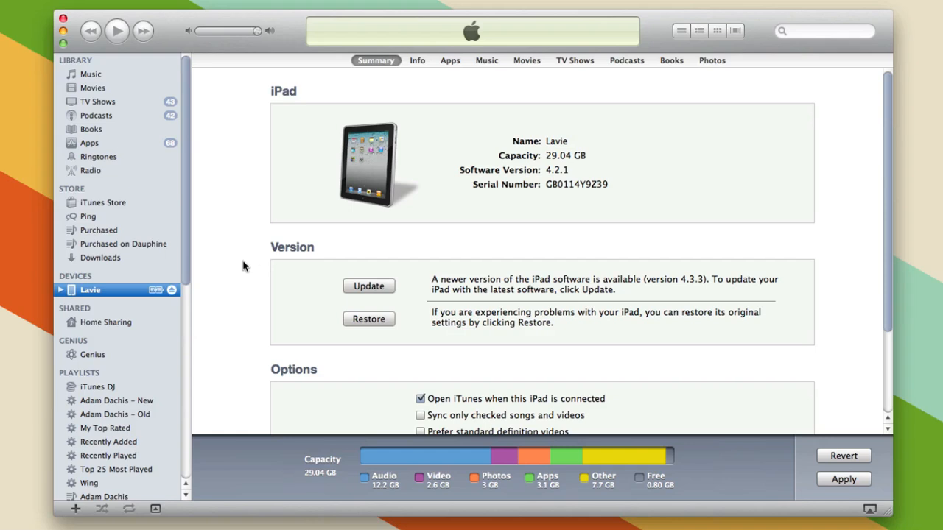
mouse_move(234, 270)
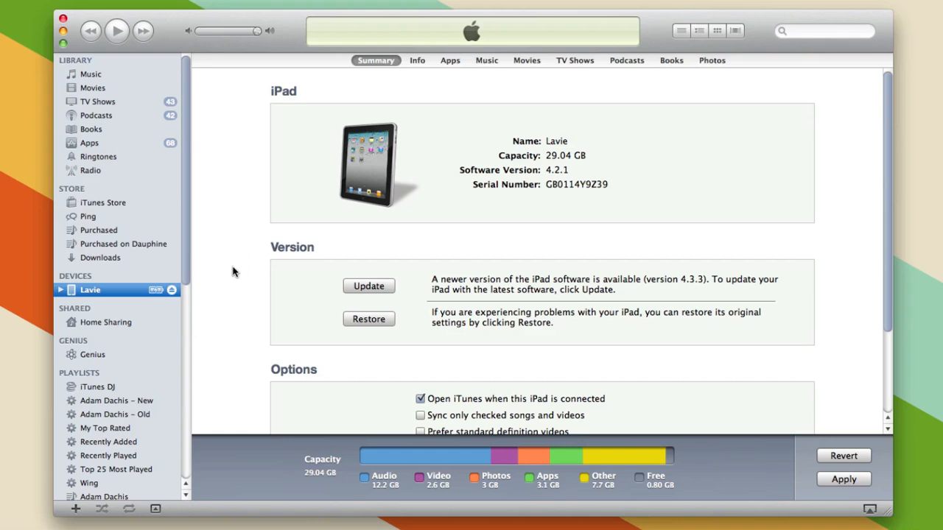
mouse_move(122, 290)
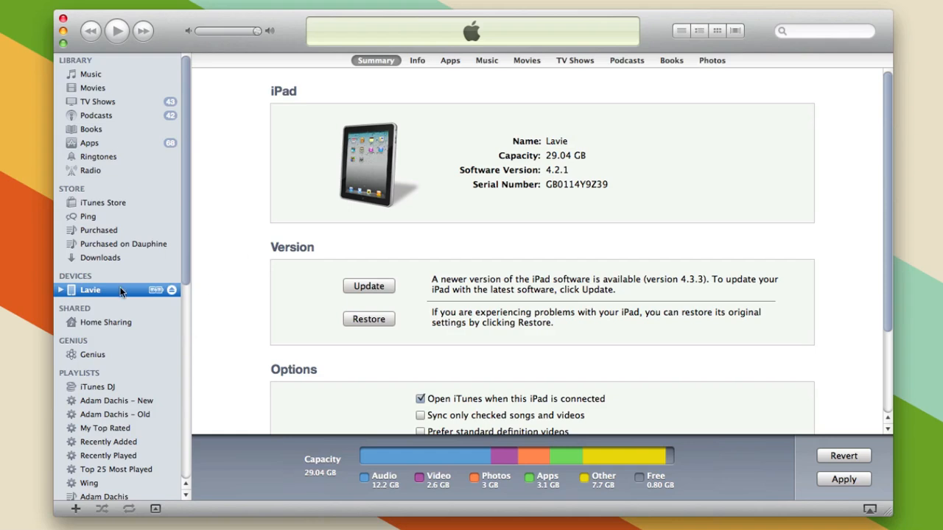
mouse_move(376, 86)
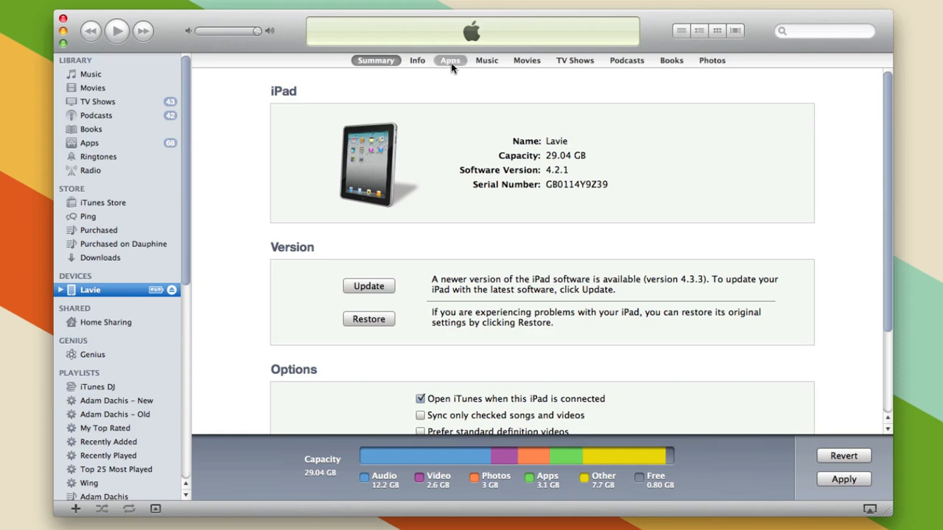
- Open the iPad's Apps list and select GoodReader under File Sharing to reveal its Inbox folder
click(450, 59)
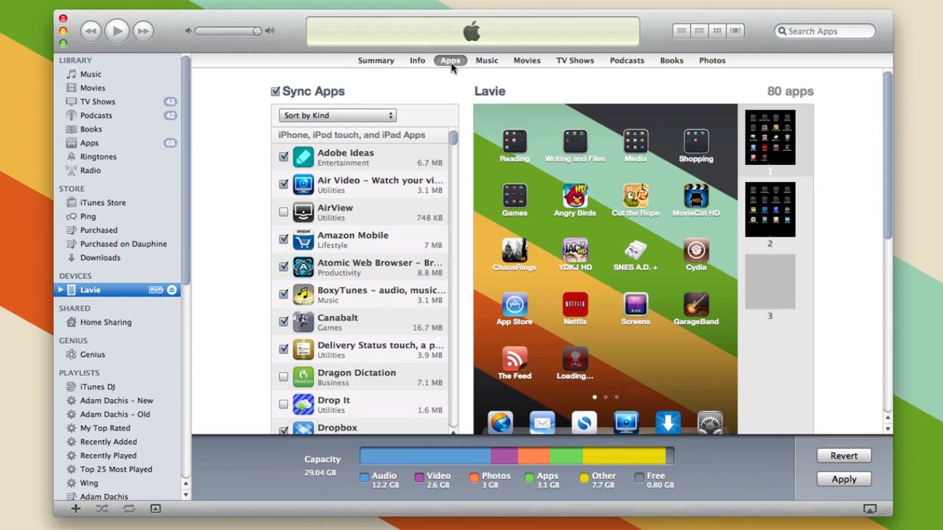
scroll(down, 3)
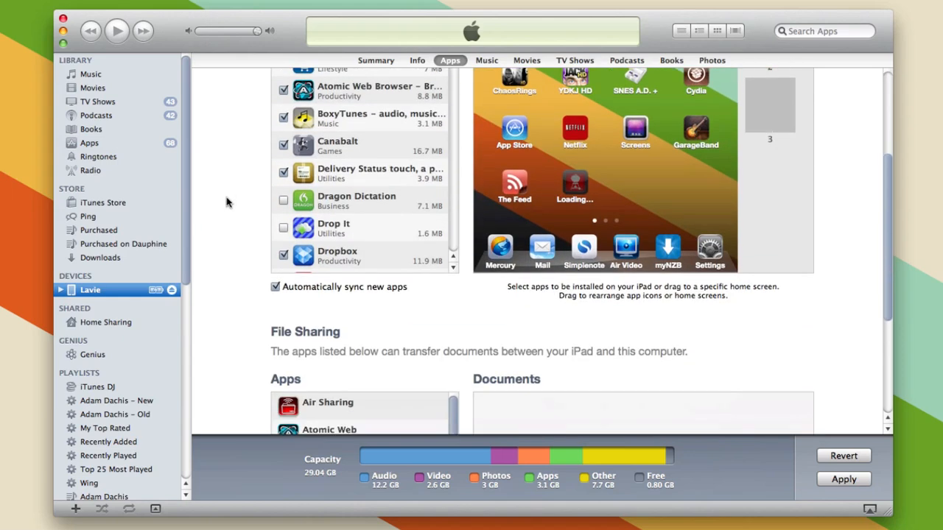
scroll(down, 3)
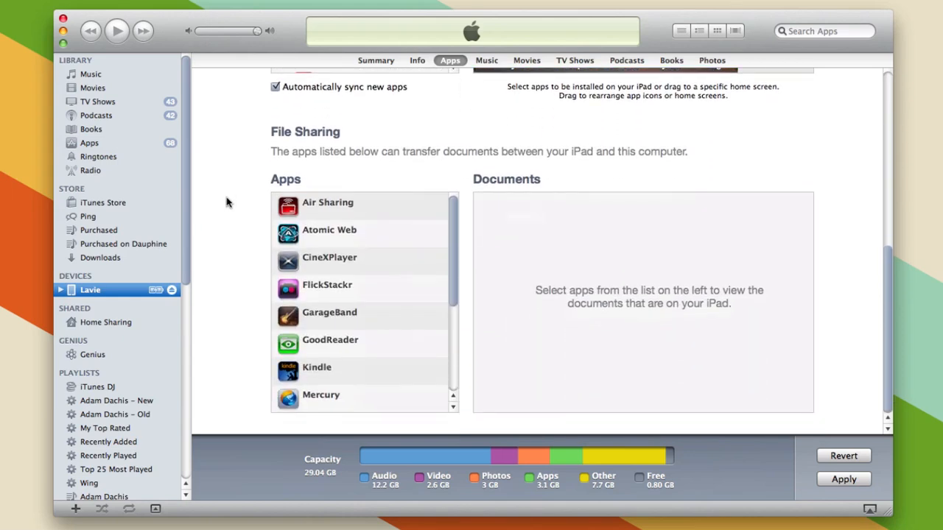
mouse_move(246, 344)
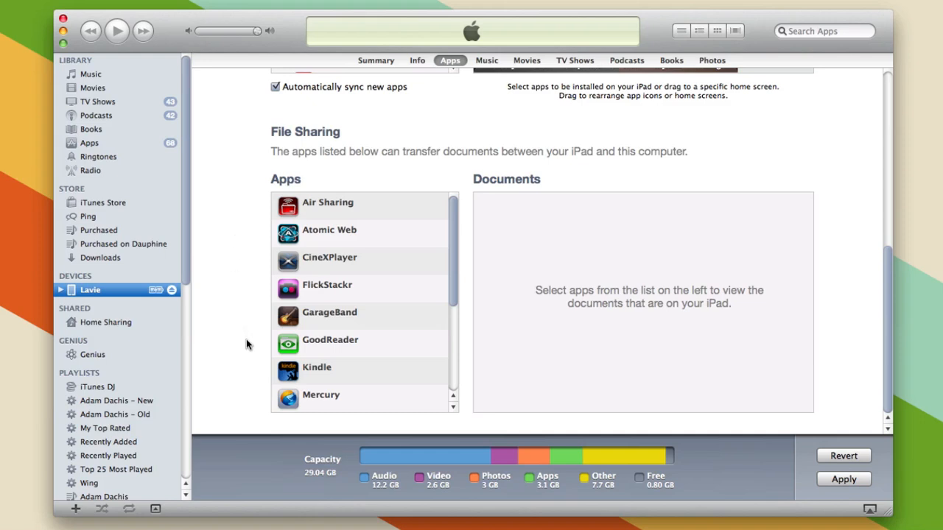
scroll(down, 3)
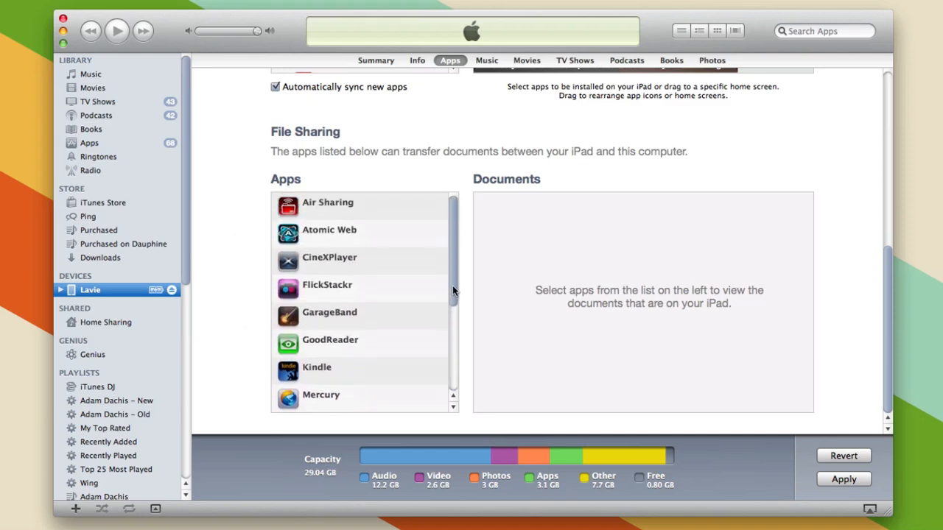
click(330, 340)
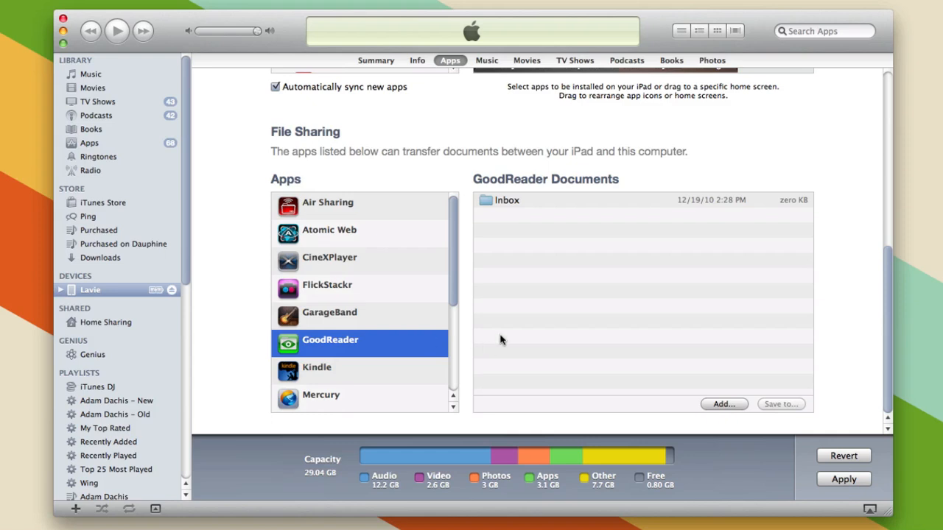
mouse_move(724, 403)
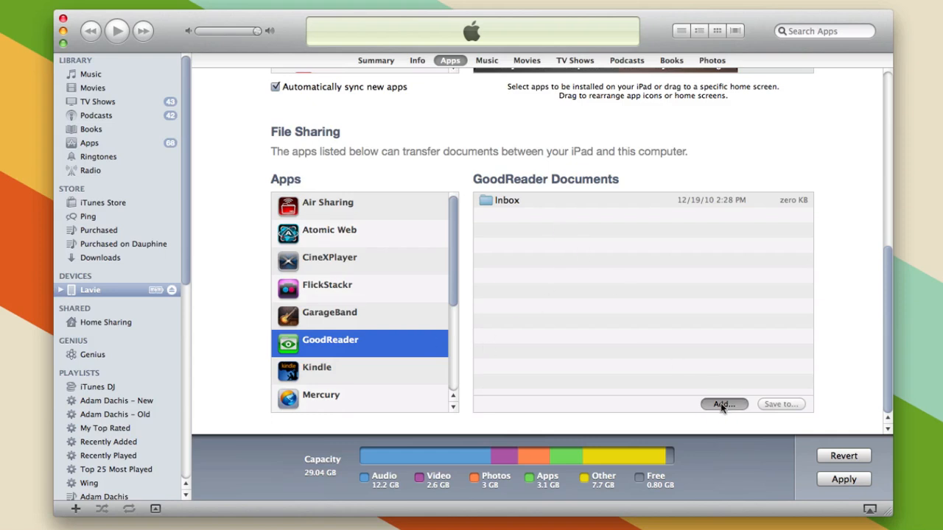
- Add W9.pdf from the Desktop to GoodReader's shared documents
click(724, 403)
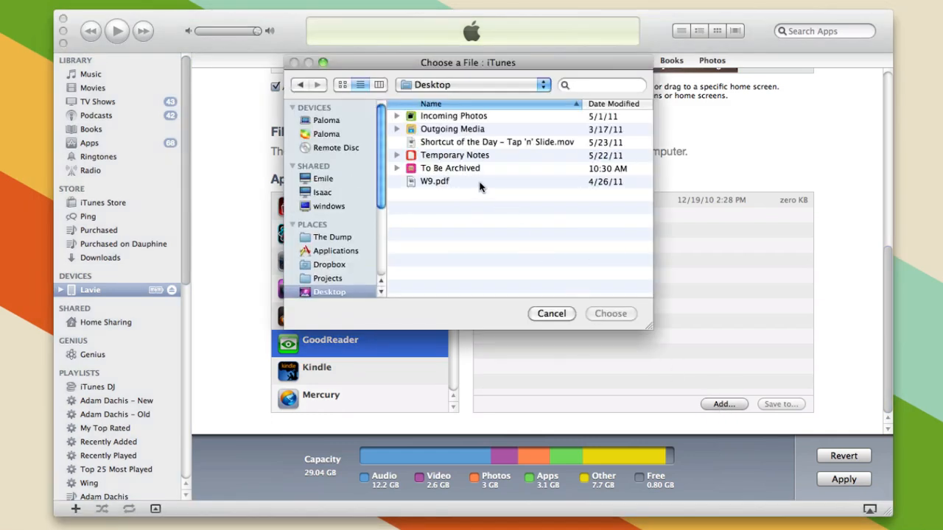
click(435, 181)
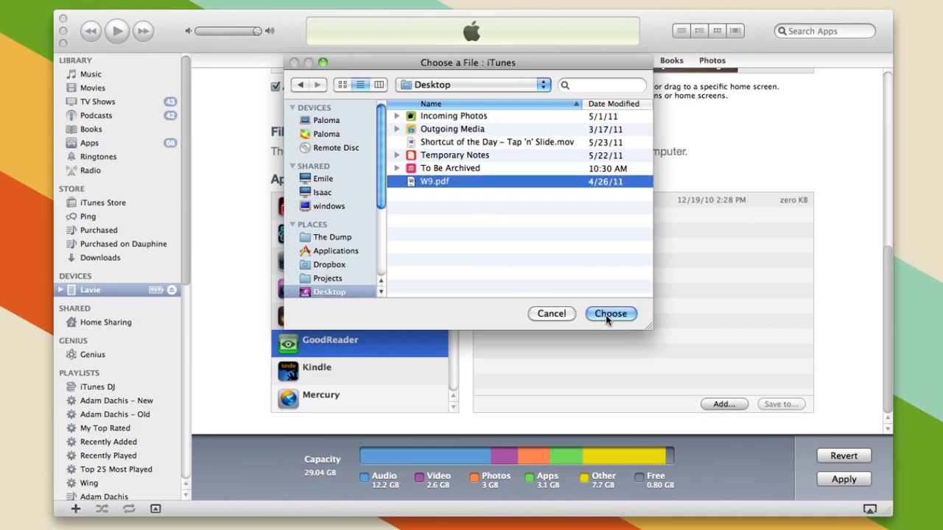
click(611, 313)
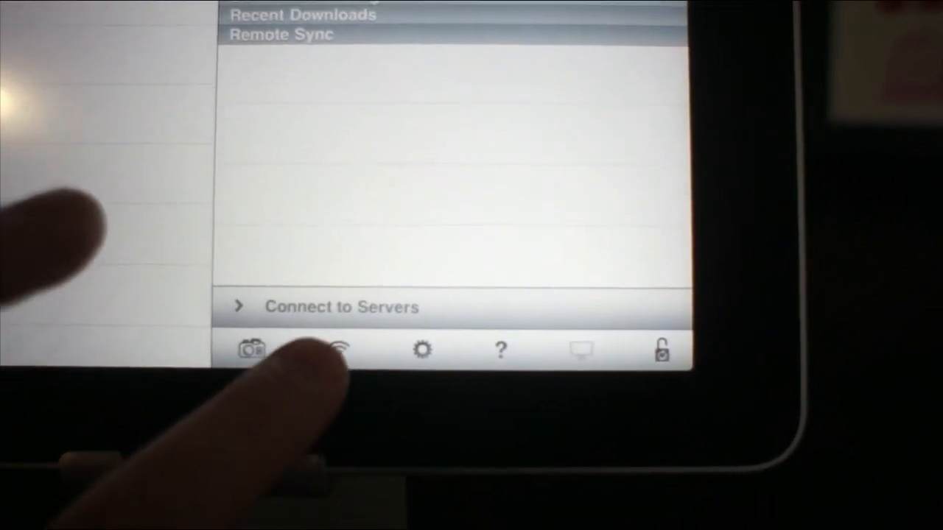
click(337, 350)
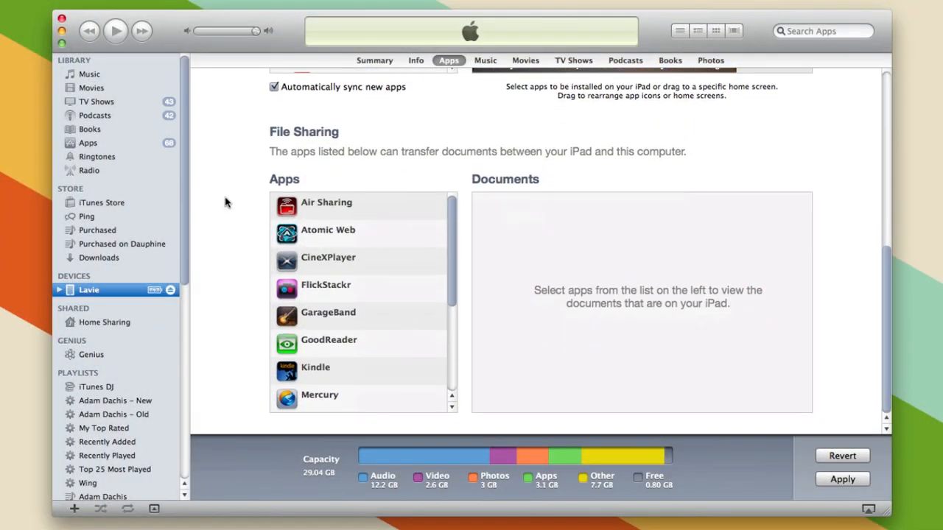
mouse_move(245, 340)
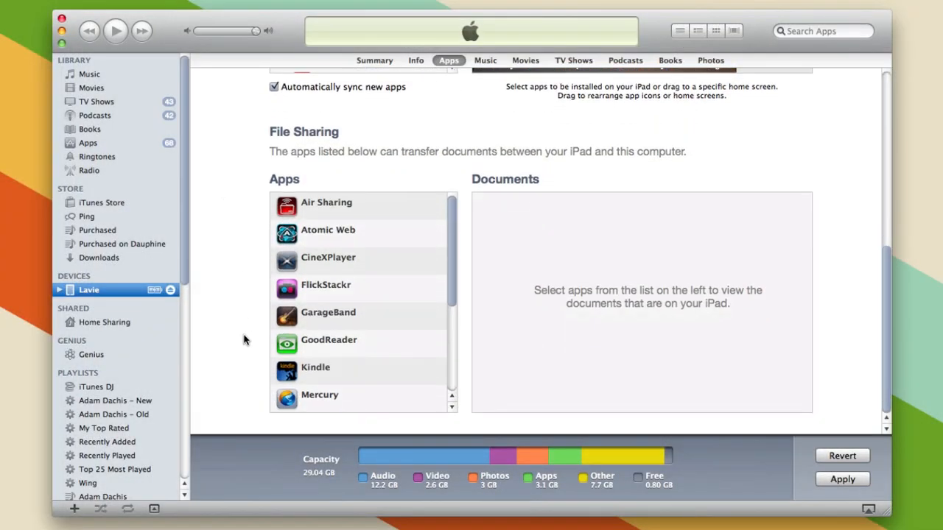